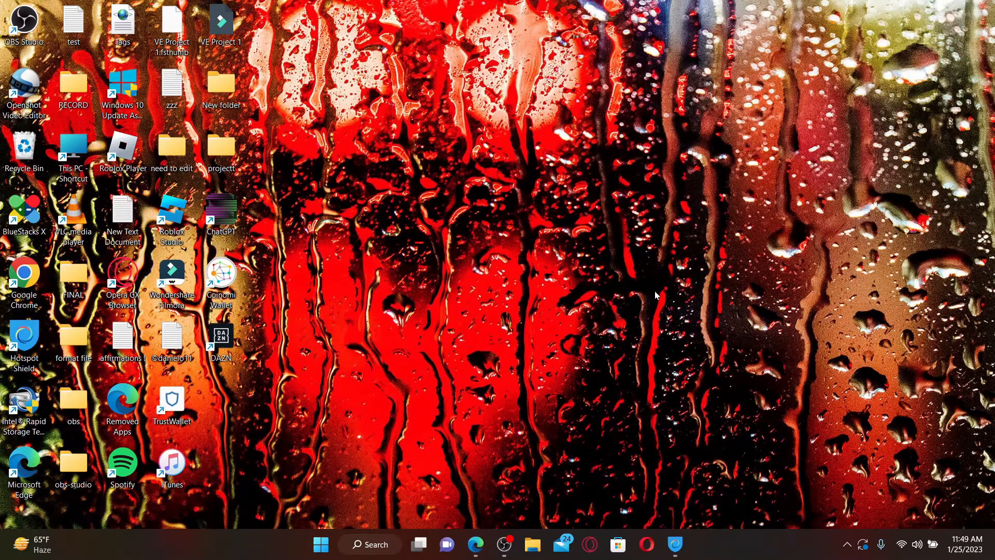
pyautogui.moveTo(476, 544)
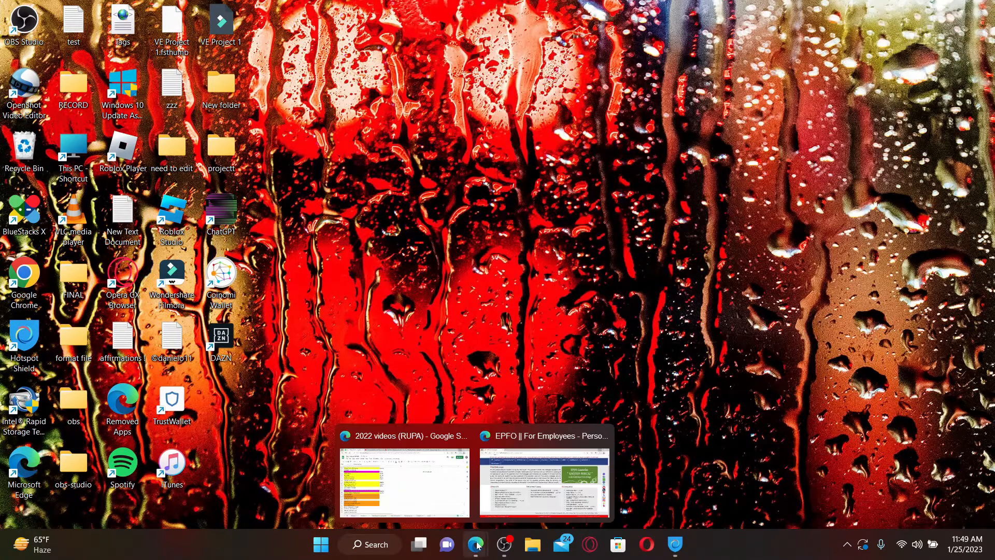
# Restore the open Edge window showing the Intuit sign-in form
pyautogui.click(475, 544)
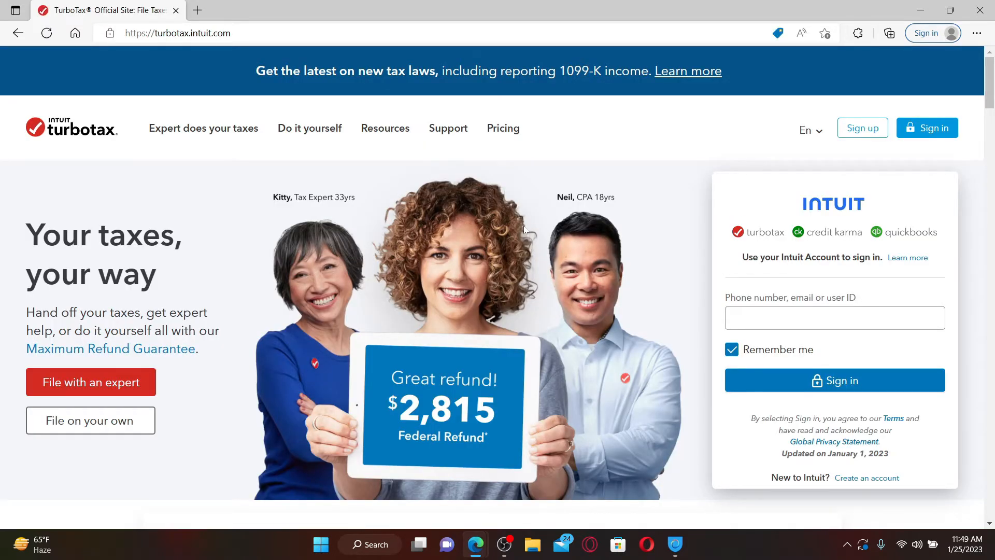
pyautogui.moveTo(625, 197)
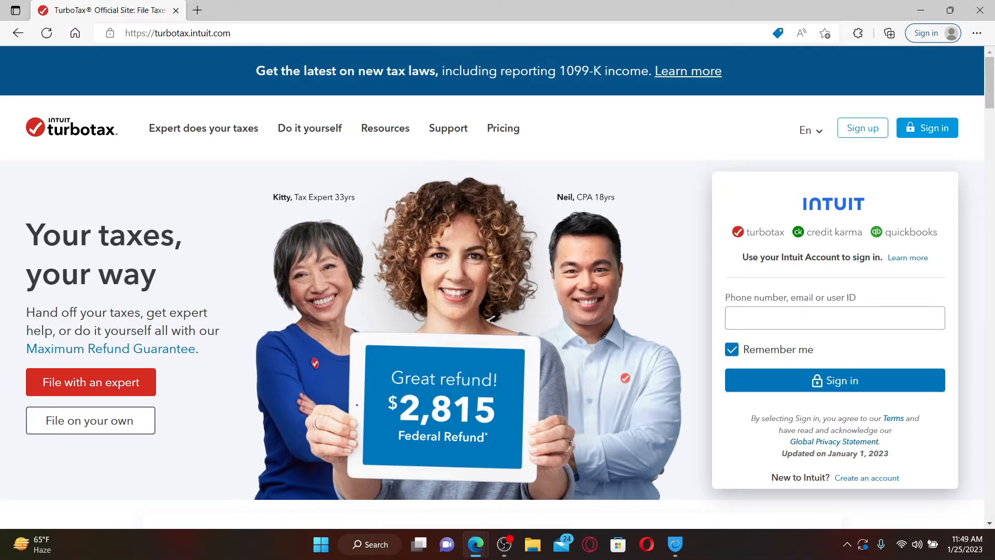
pyautogui.click(834, 317)
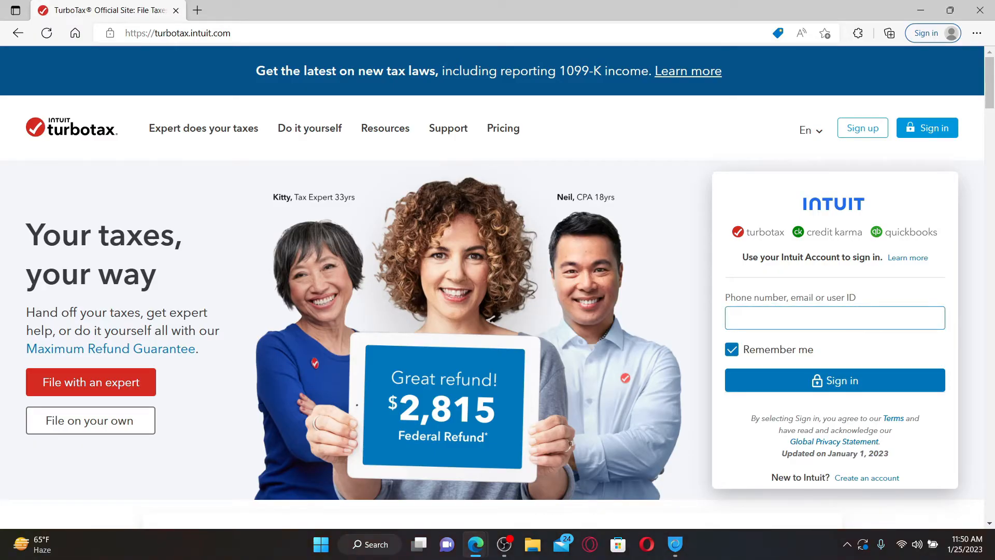
pyautogui.click(834, 317)
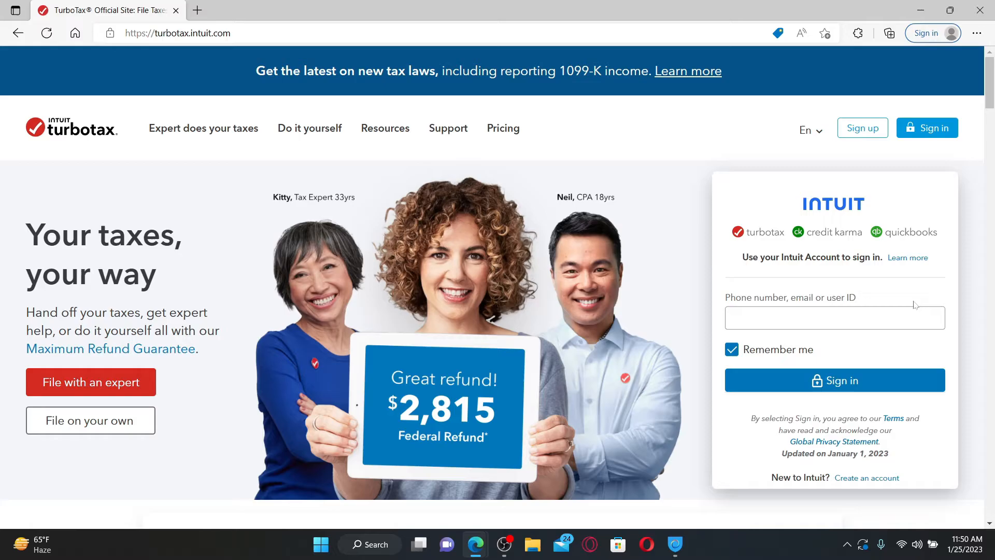
pyautogui.moveTo(862, 127)
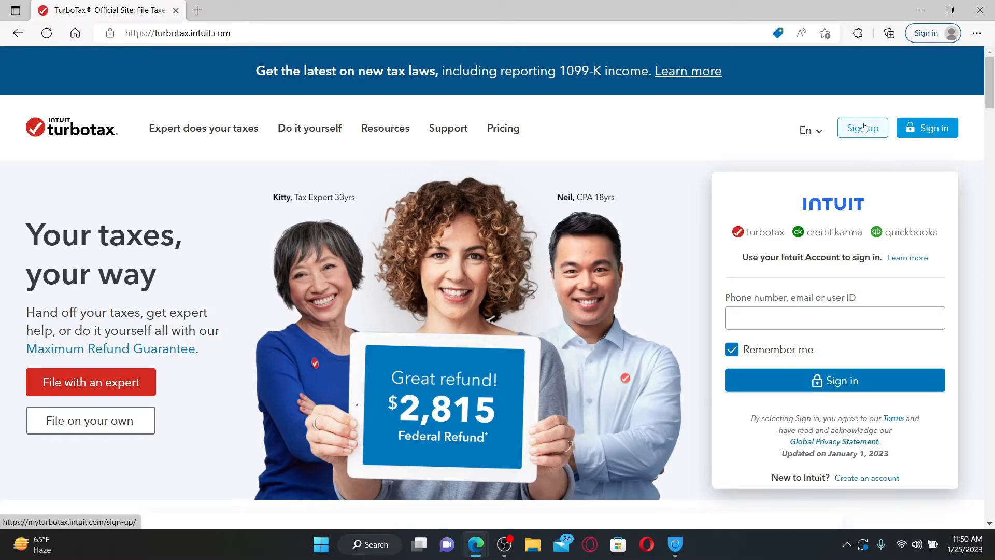
# Start a new Intuit account and enter the email 'rupadulal...' with its confirmation
pyautogui.click(861, 127)
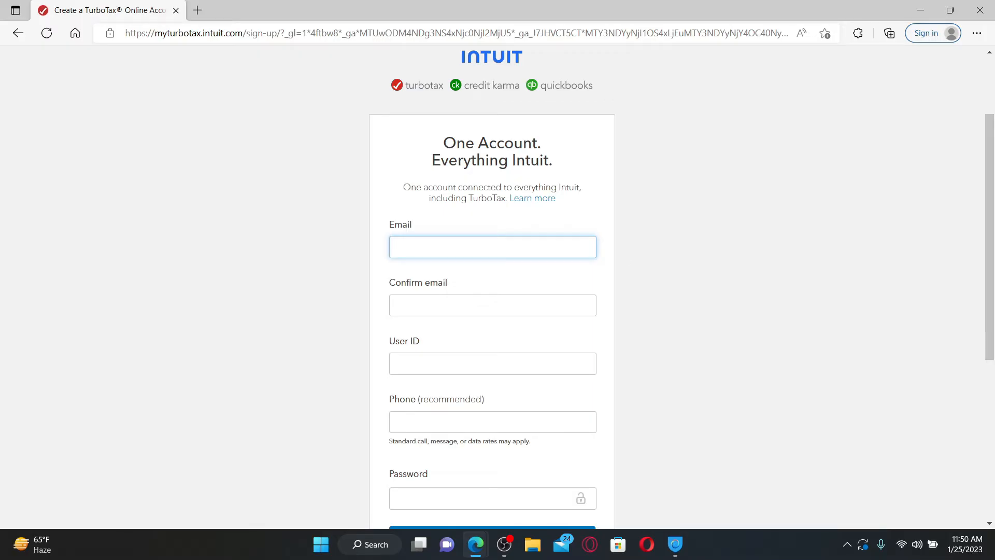
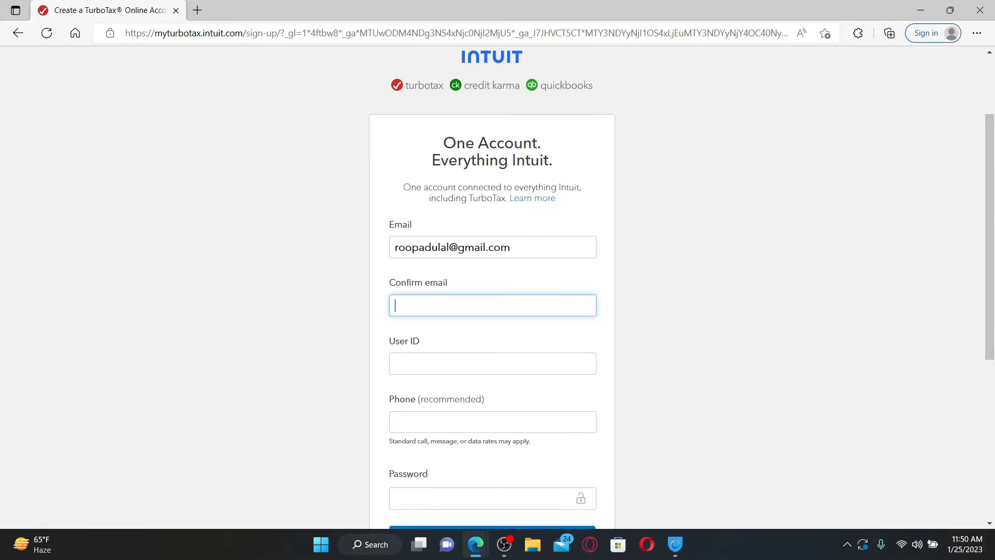
pyautogui.write('r')
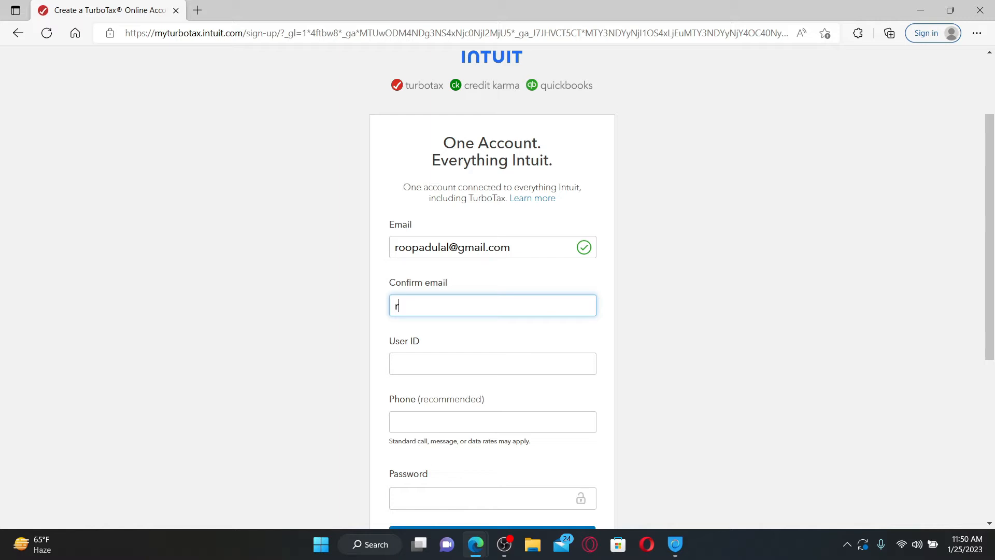
pyautogui.write('upa')
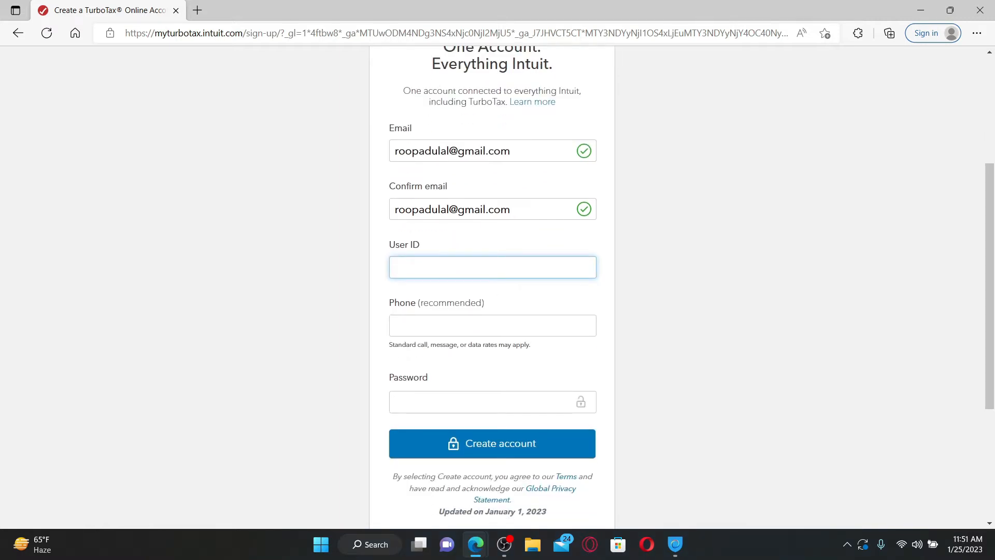
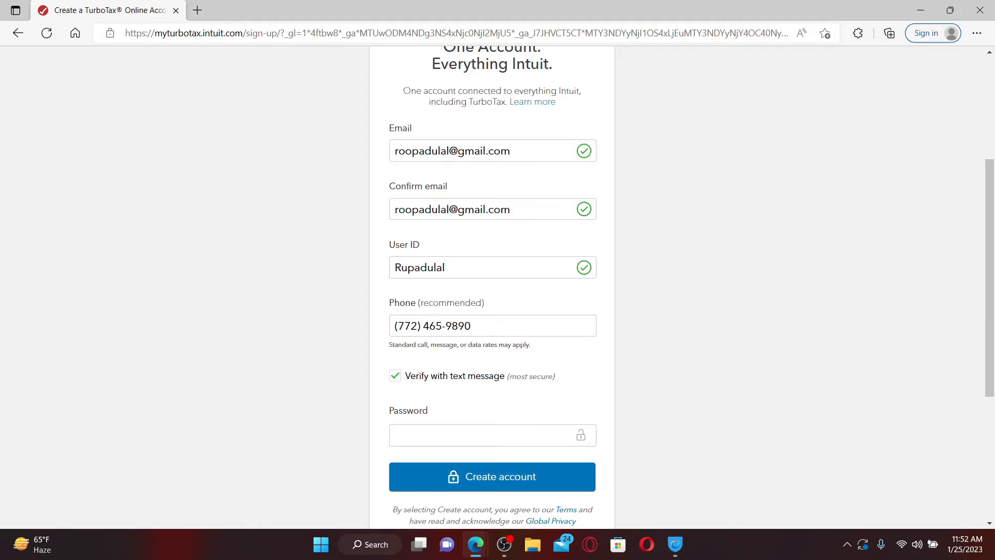
pyautogui.moveTo(425, 381)
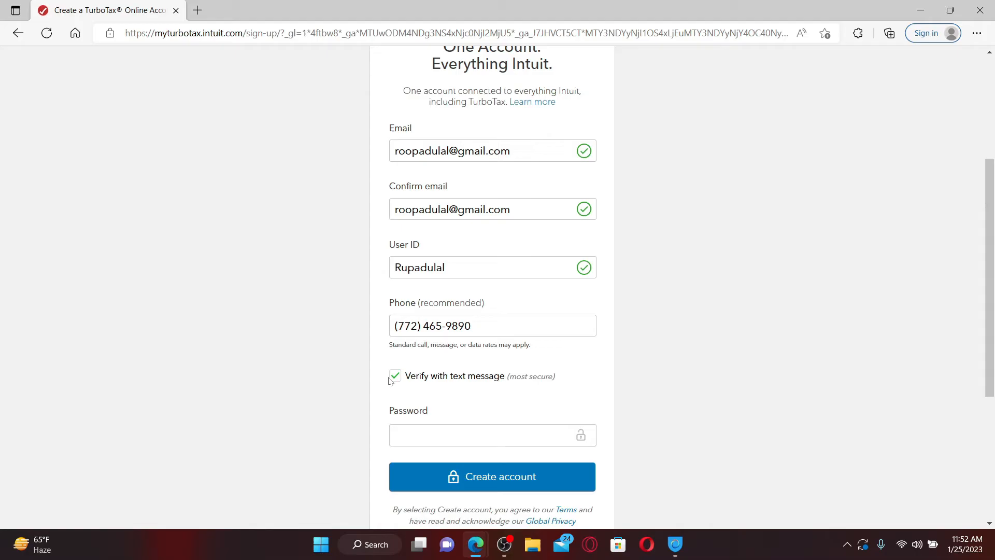
pyautogui.moveTo(397, 385)
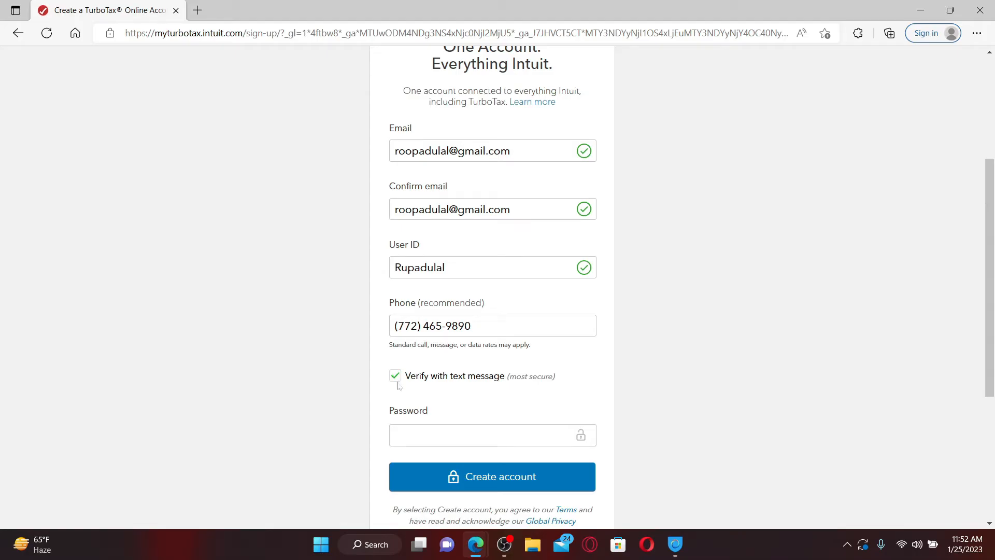
# Turn off text-message verification and enter the password twice, meeting all requirements
pyautogui.click(395, 375)
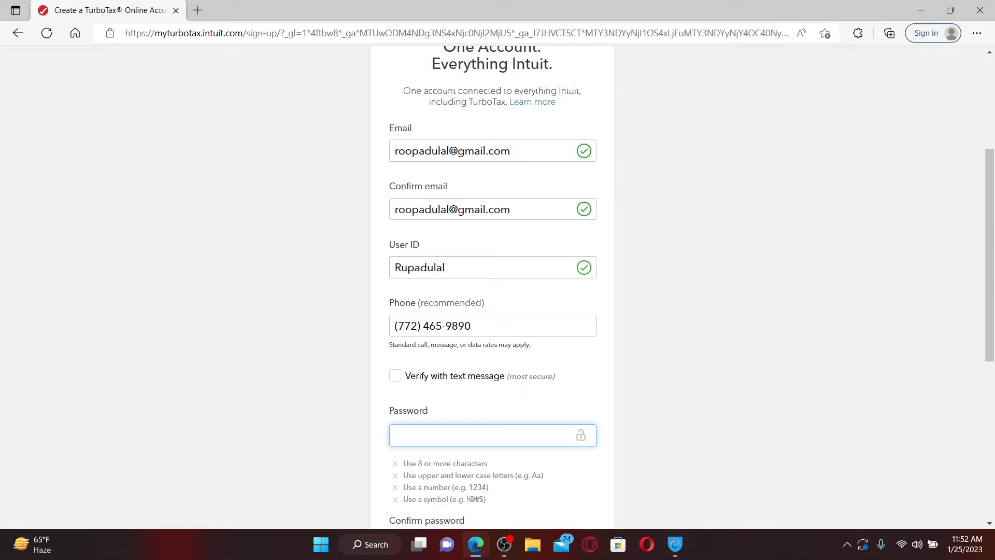
pyautogui.click(491, 434)
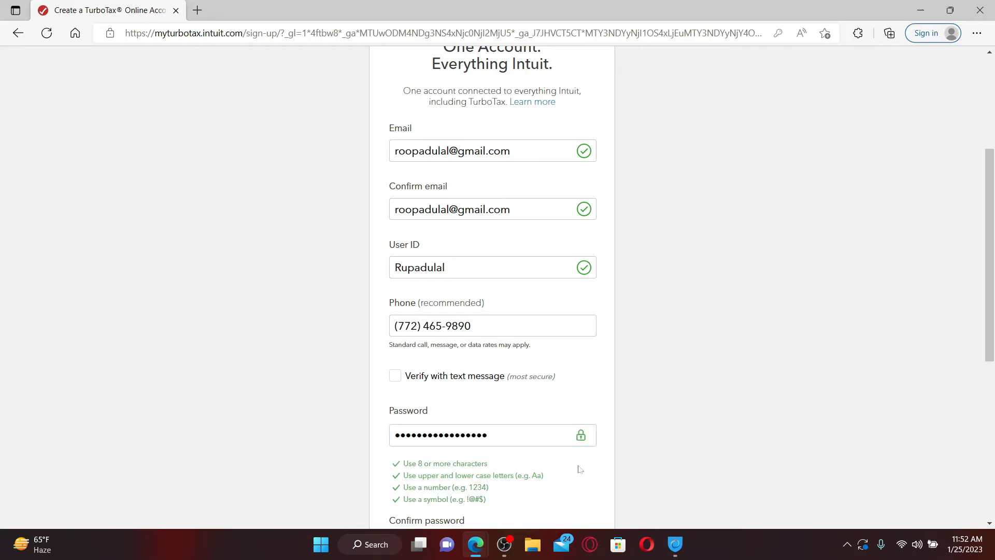
pyautogui.scroll(-3)
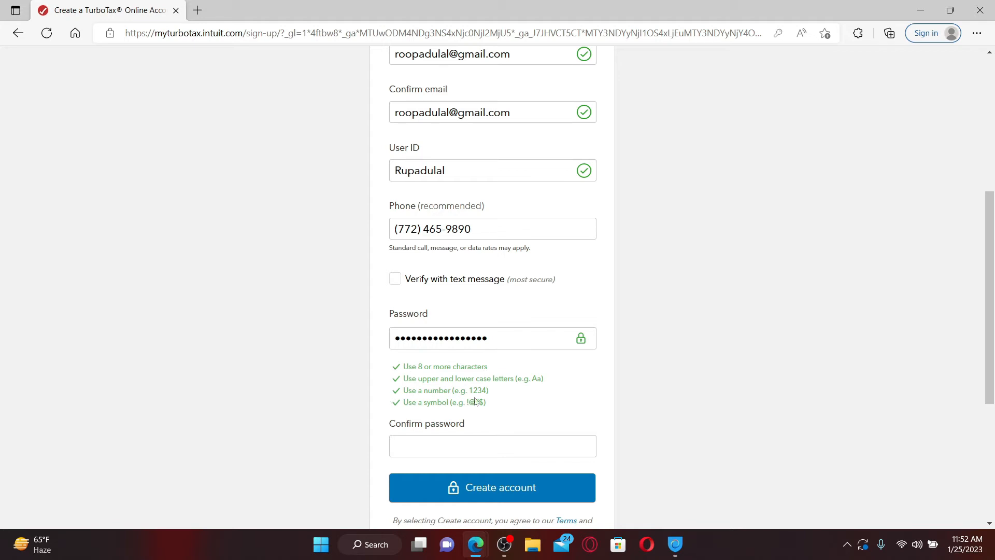
pyautogui.click(491, 446)
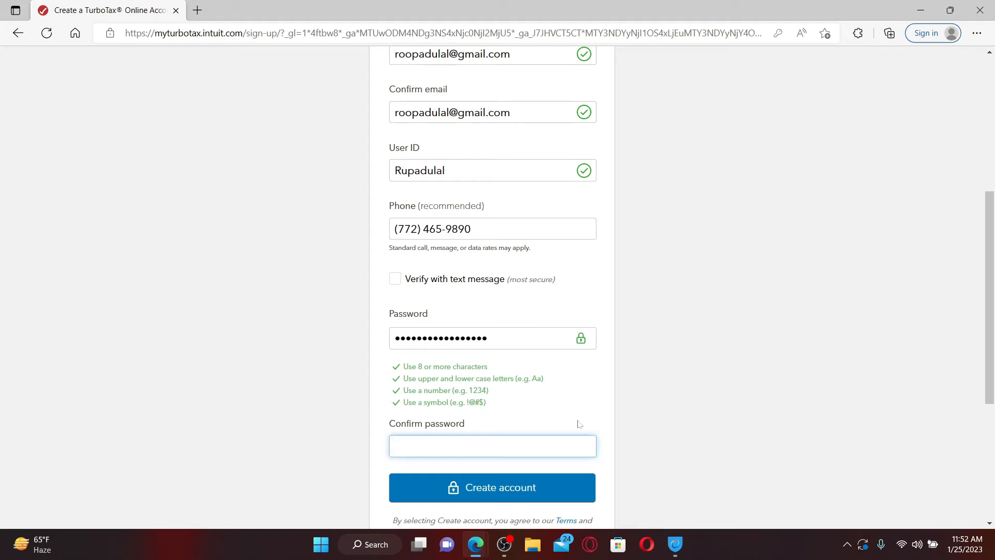
pyautogui.write('••••')
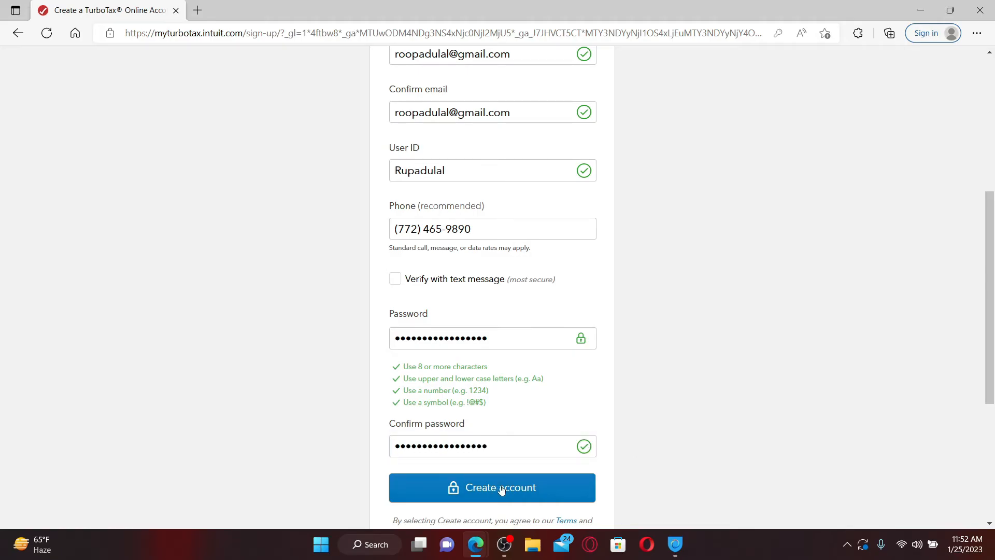
# Create the account, landing signed in on the Do it yourself pricing page
pyautogui.click(491, 487)
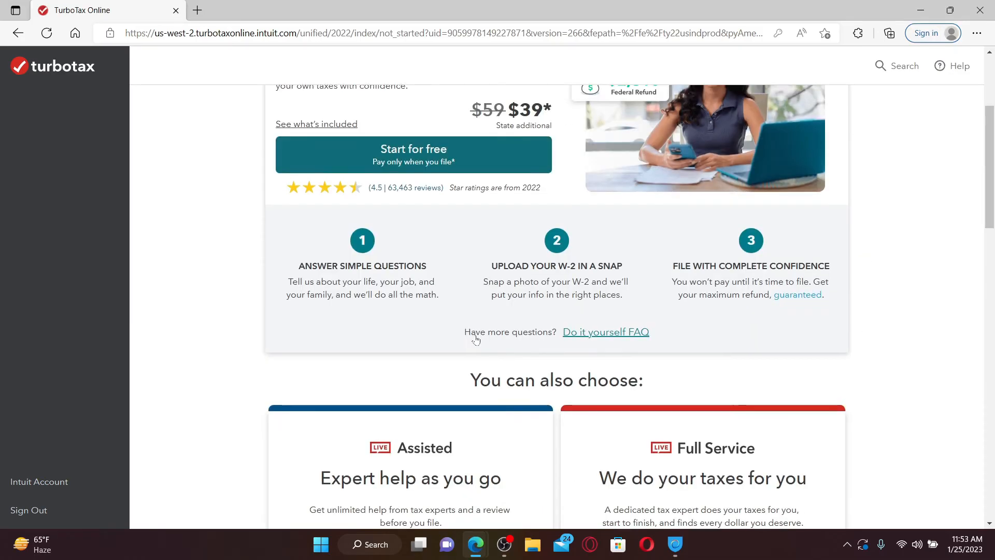
pyautogui.click(606, 332)
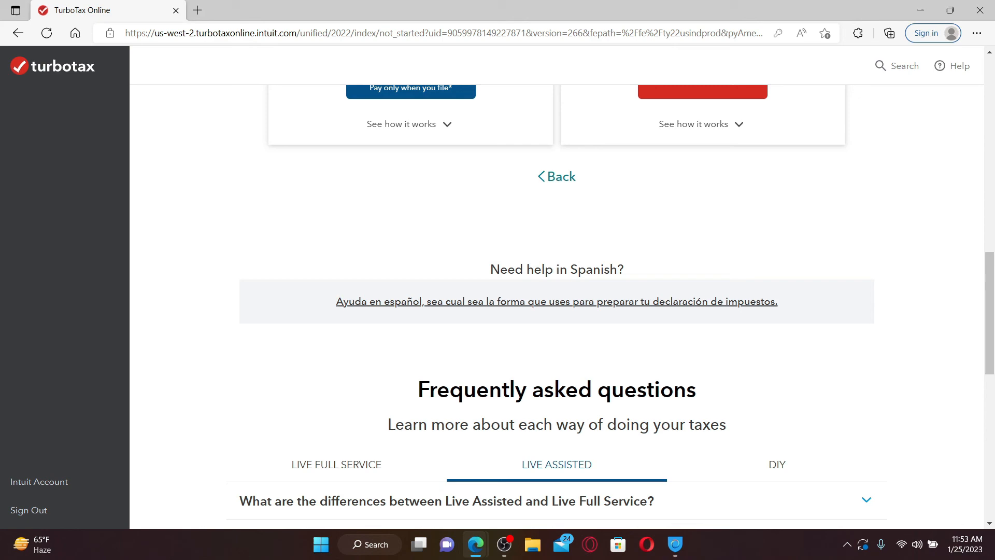
pyautogui.scroll(3)
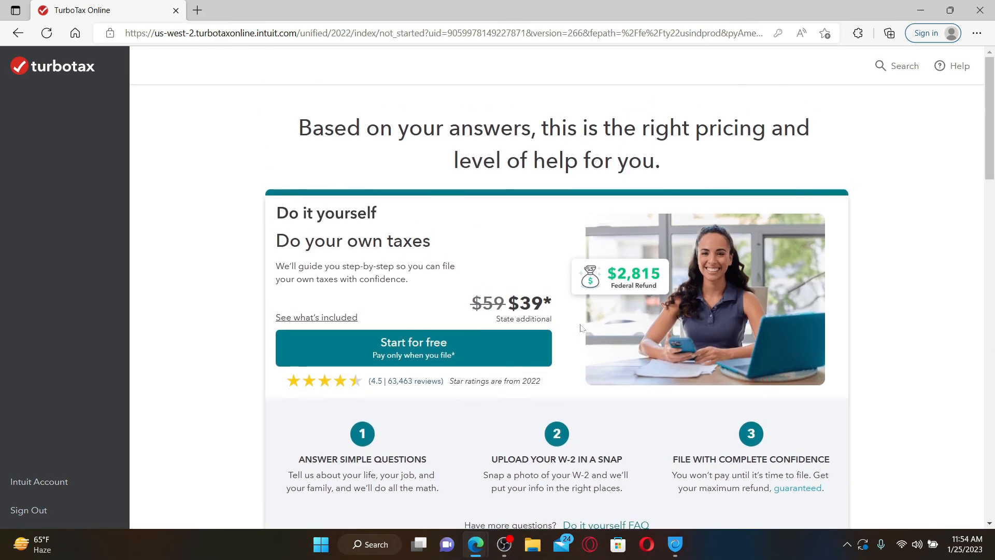